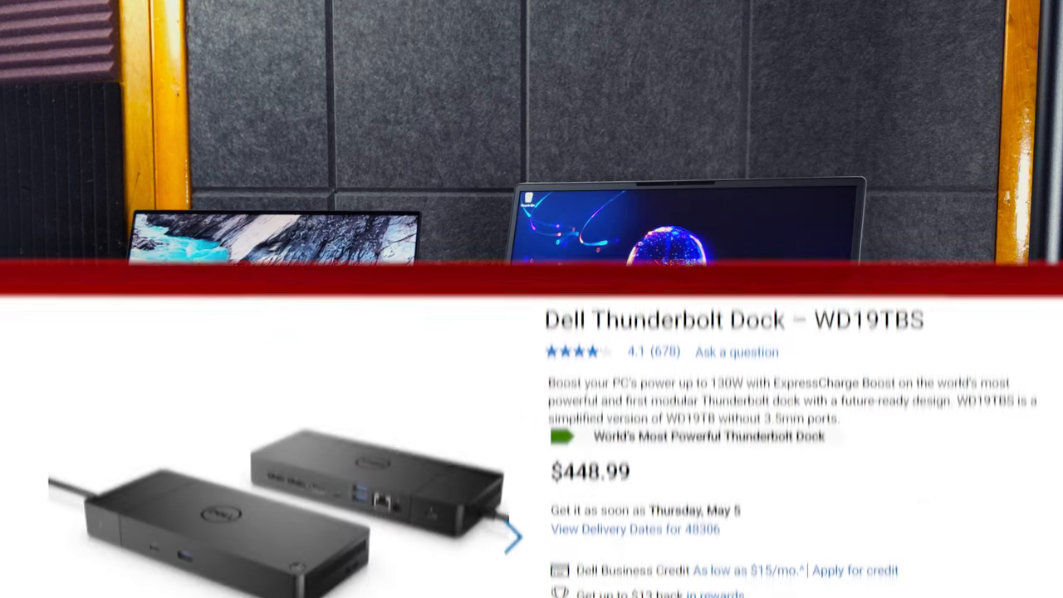
scroll(down, 3)
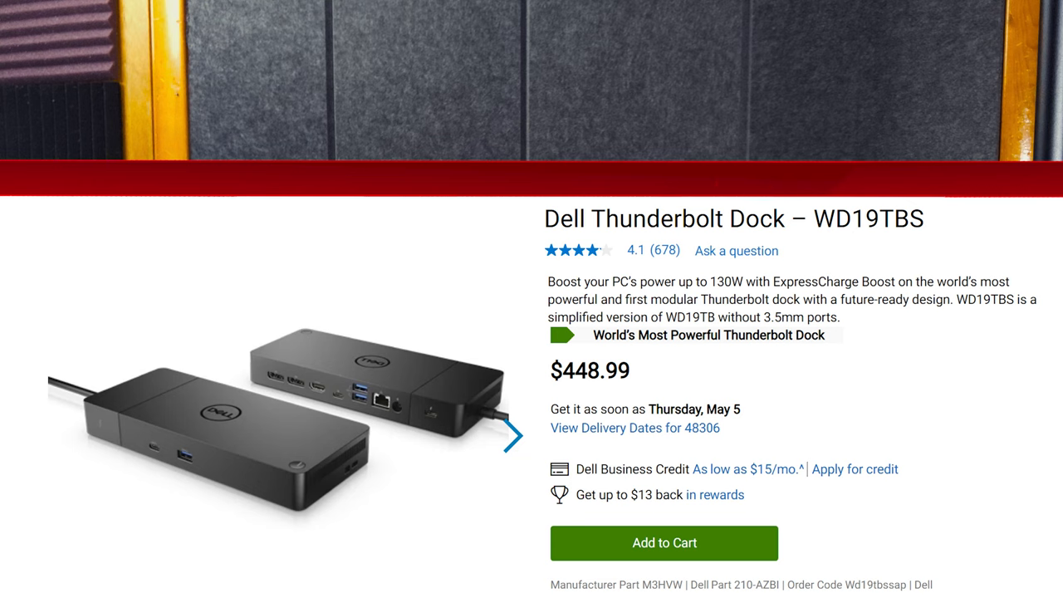